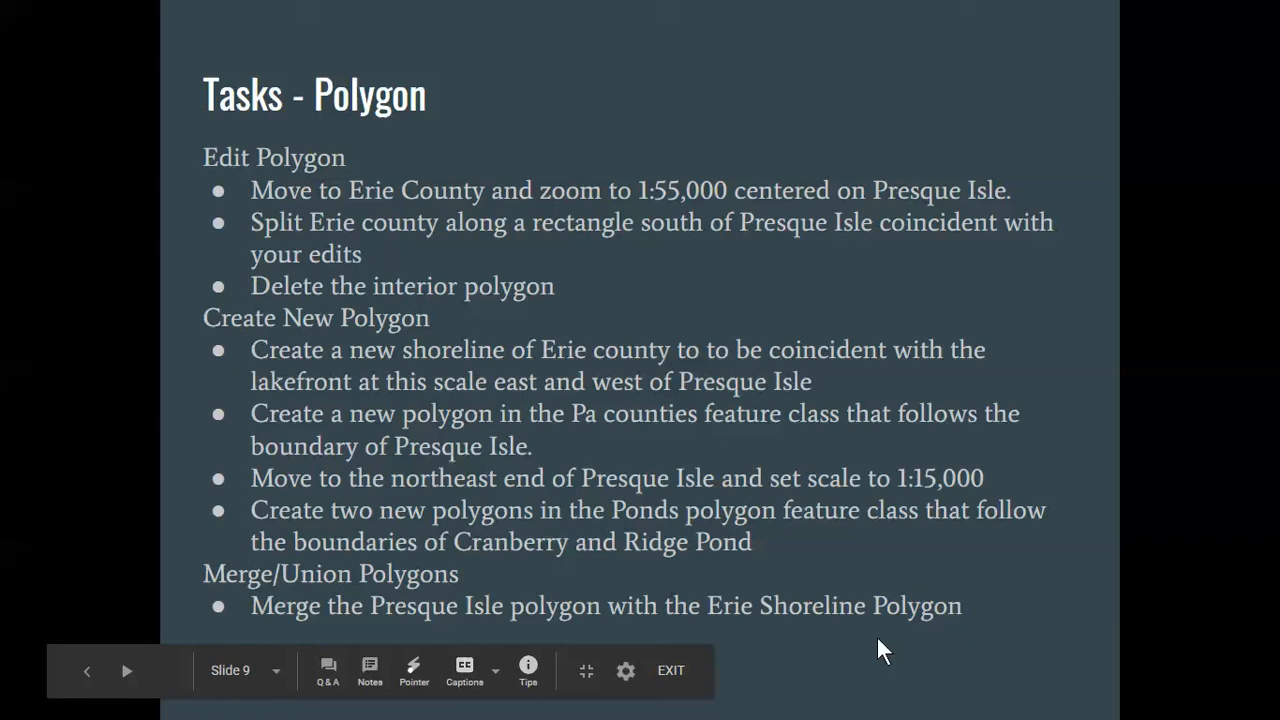
mouse_move(465, 348)
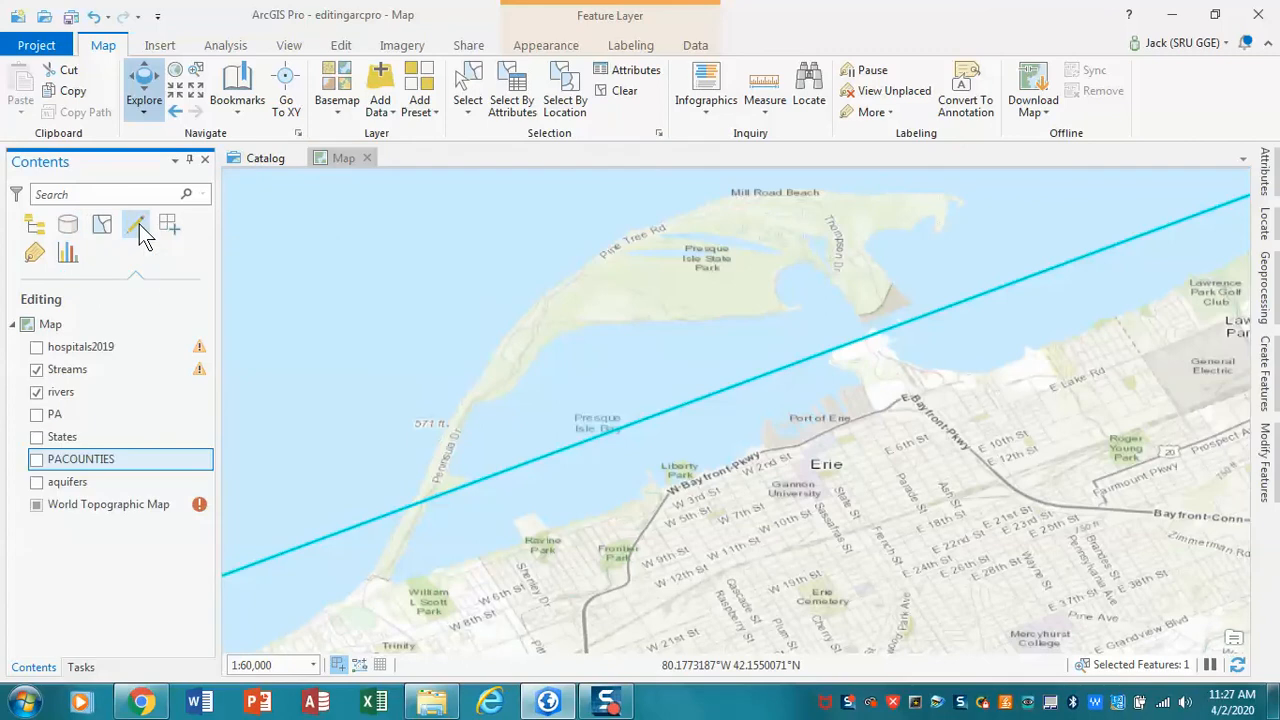
Step: Hide the Streams and rivers layer and turn on the PACOUNTIES layer
left_click(37, 391)
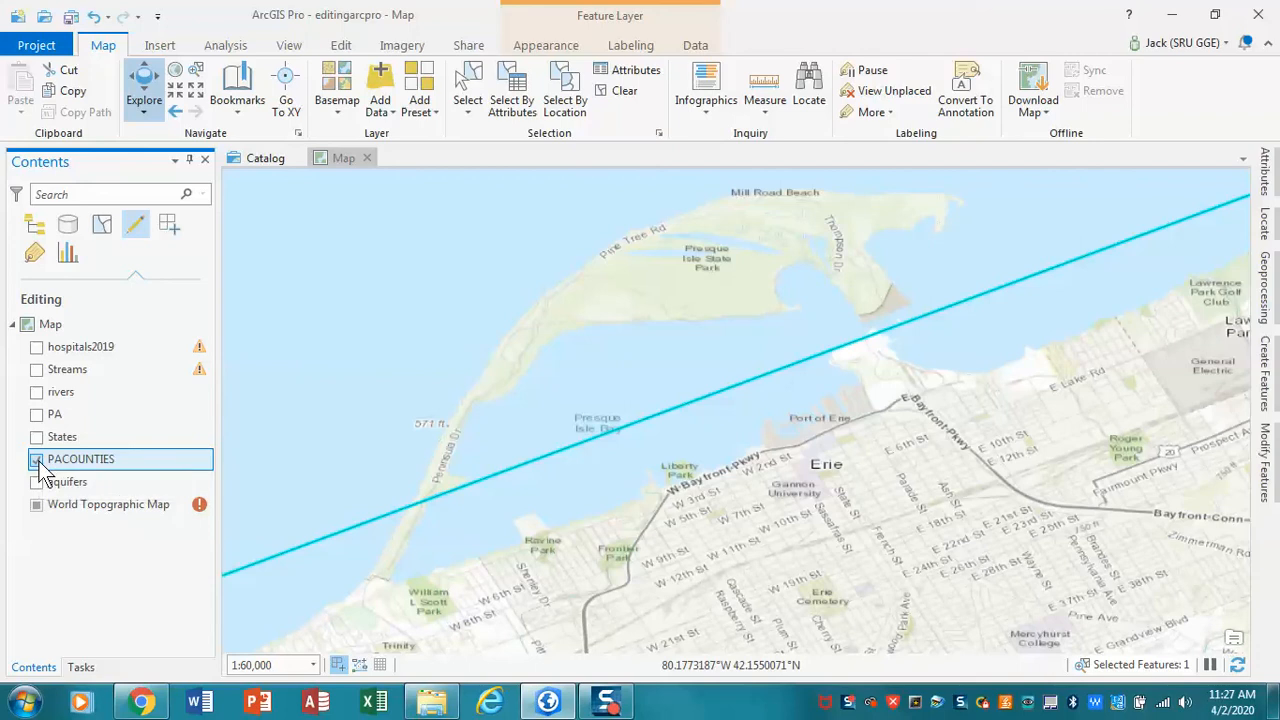
left_click(36, 458)
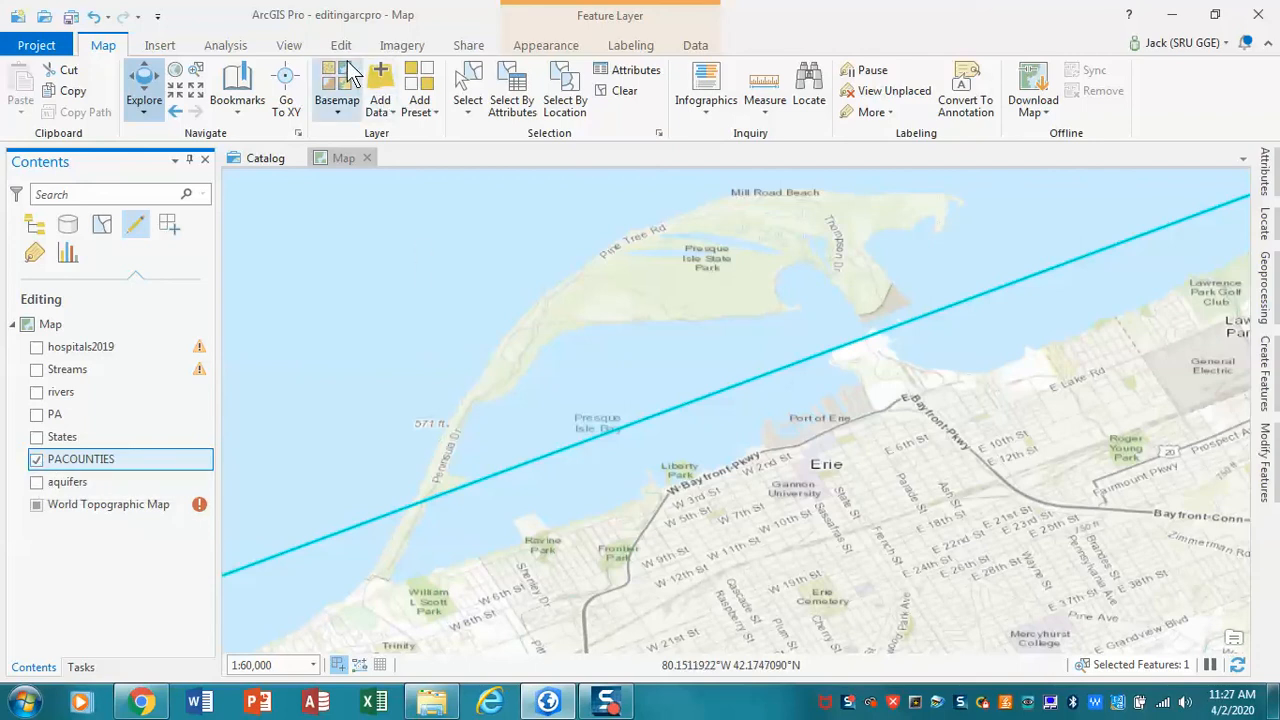
Step: Switch to the Edit ribbon and pick the Vertices tool
left_click(341, 45)
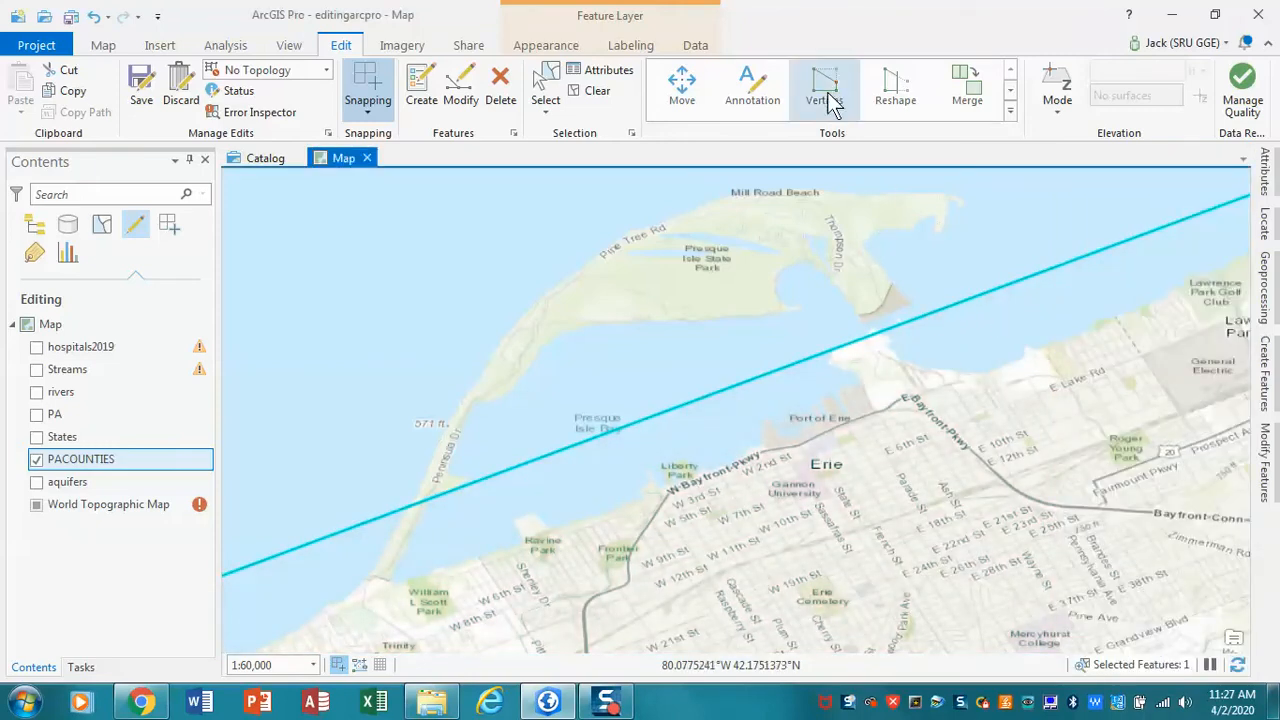
mouse_move(825, 88)
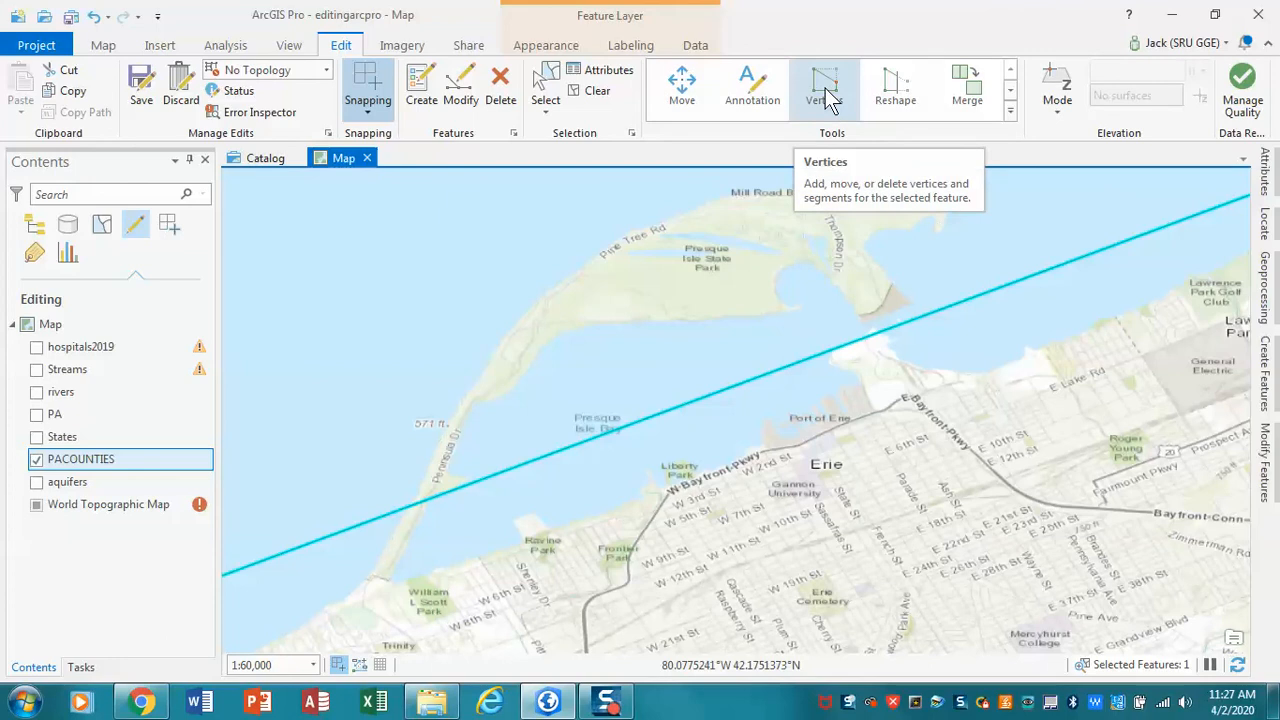
left_click(825, 88)
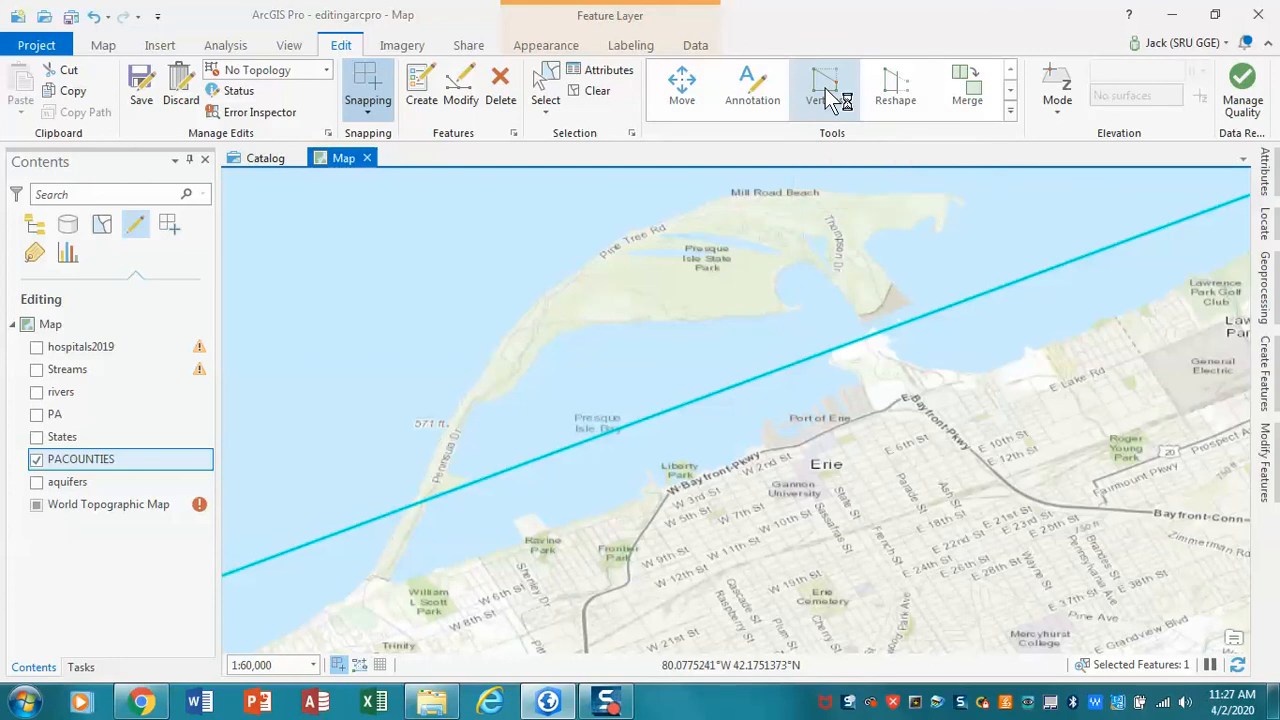
Step: Start vertex editing on the Erie County boundary polygon
left_click(824, 85)
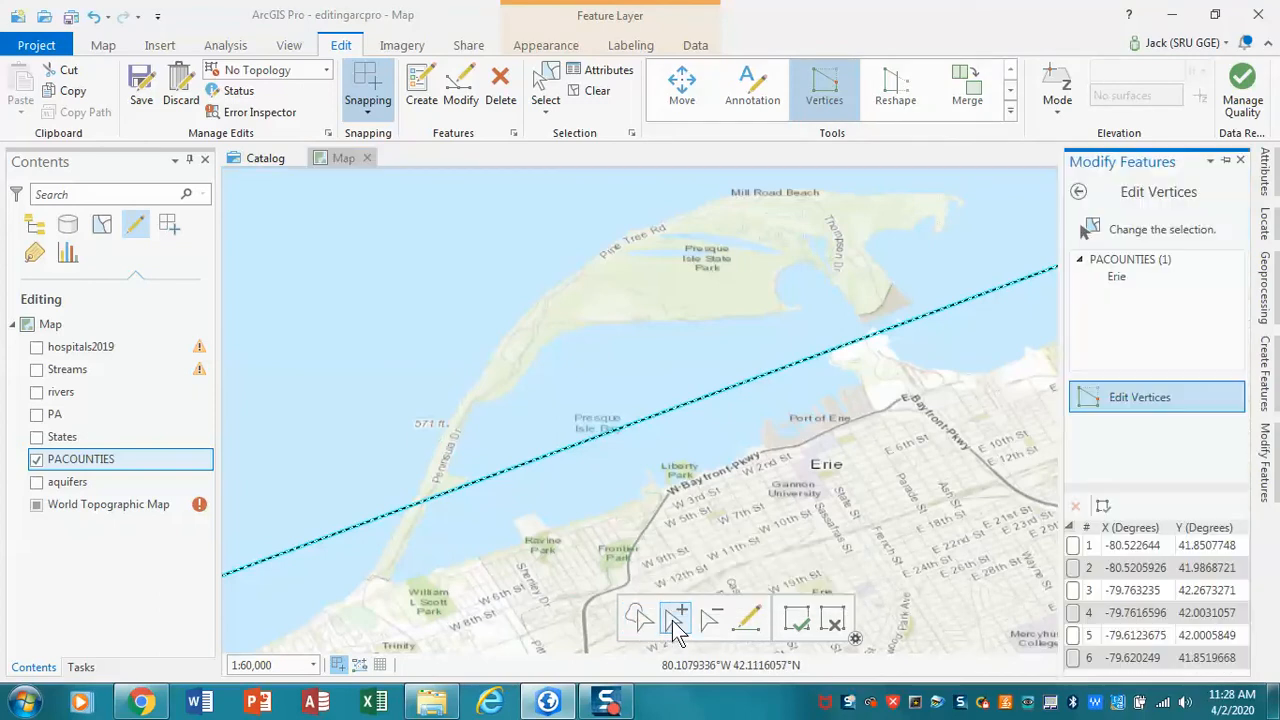
mouse_move(332, 552)
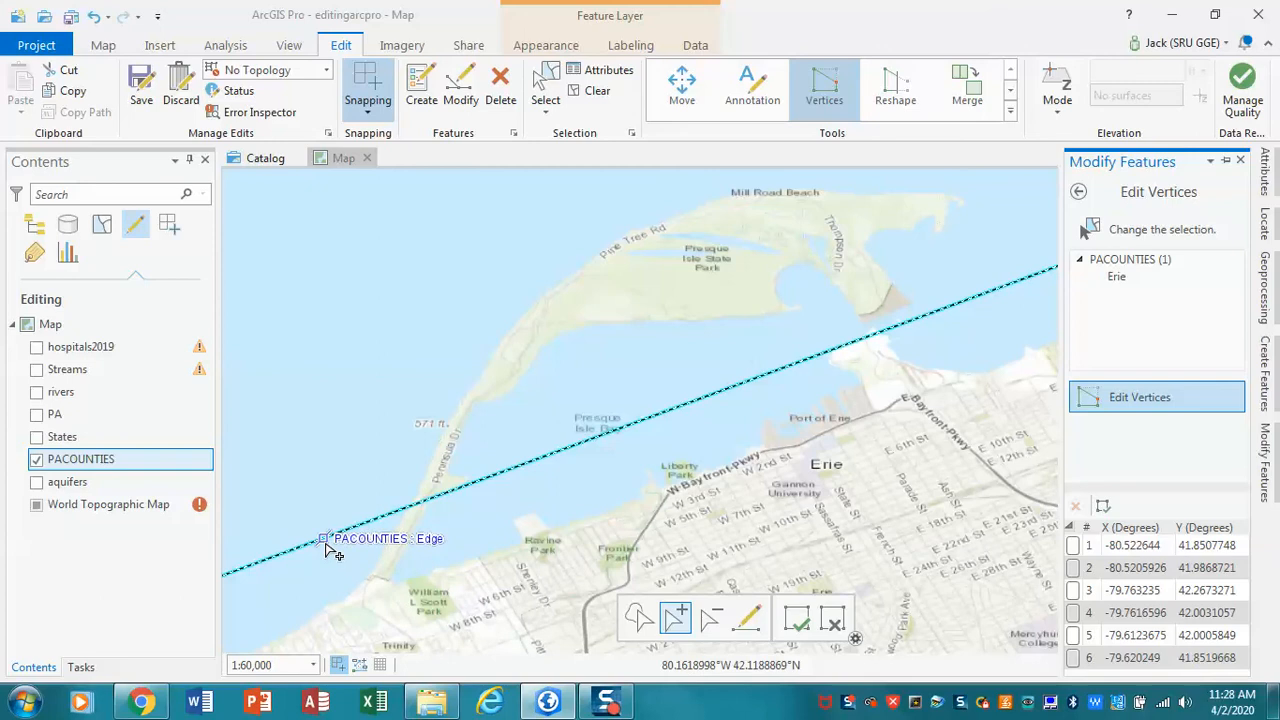
mouse_move(775, 507)
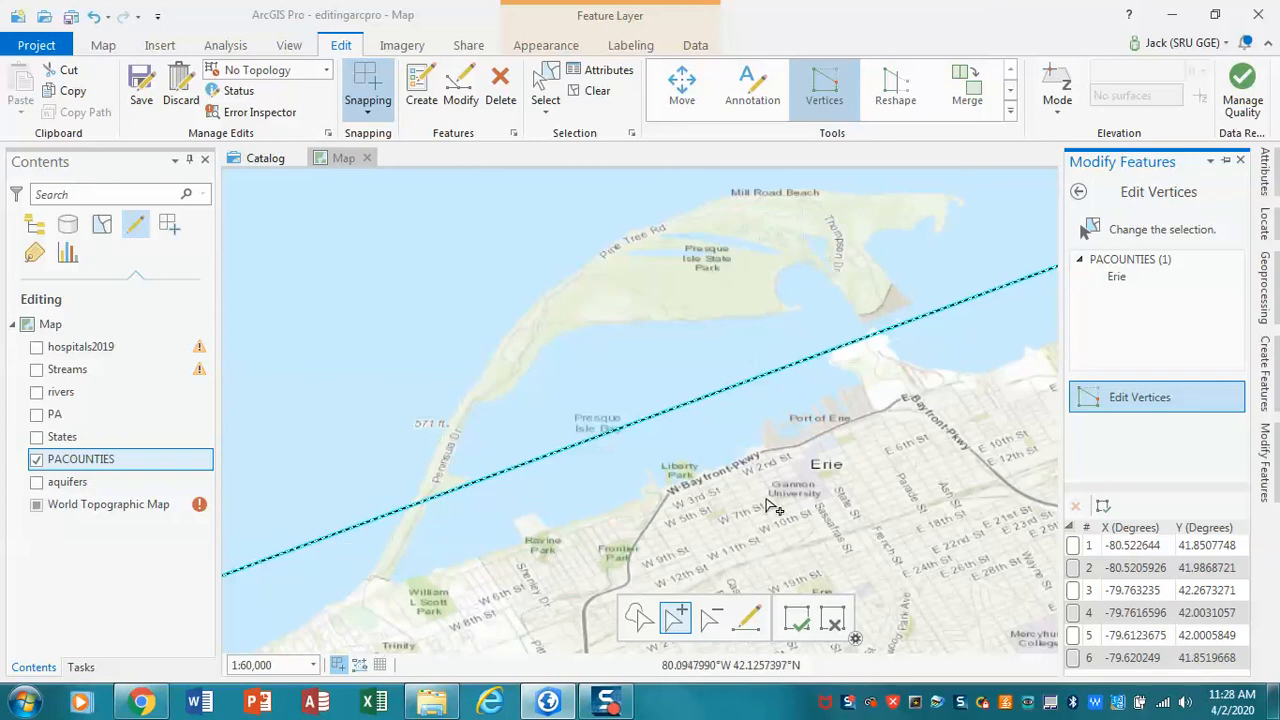
mouse_move(1002, 356)
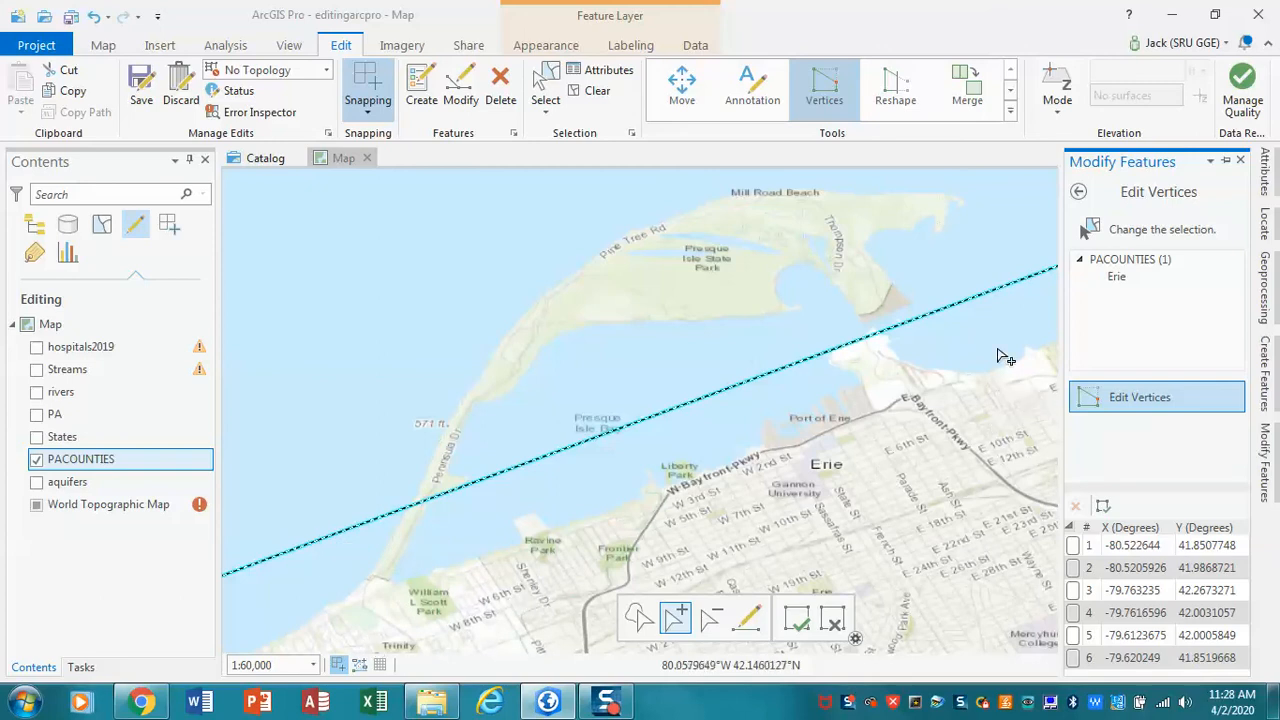
mouse_move(347, 628)
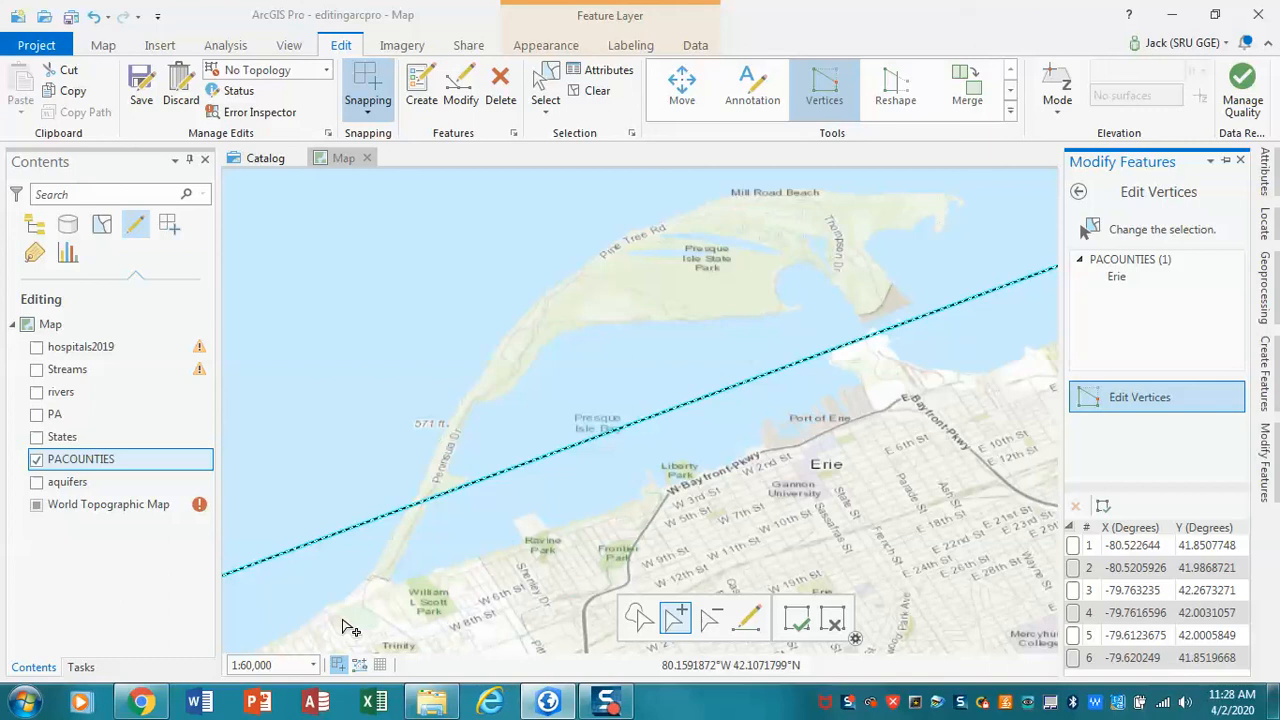
mouse_move(318, 570)
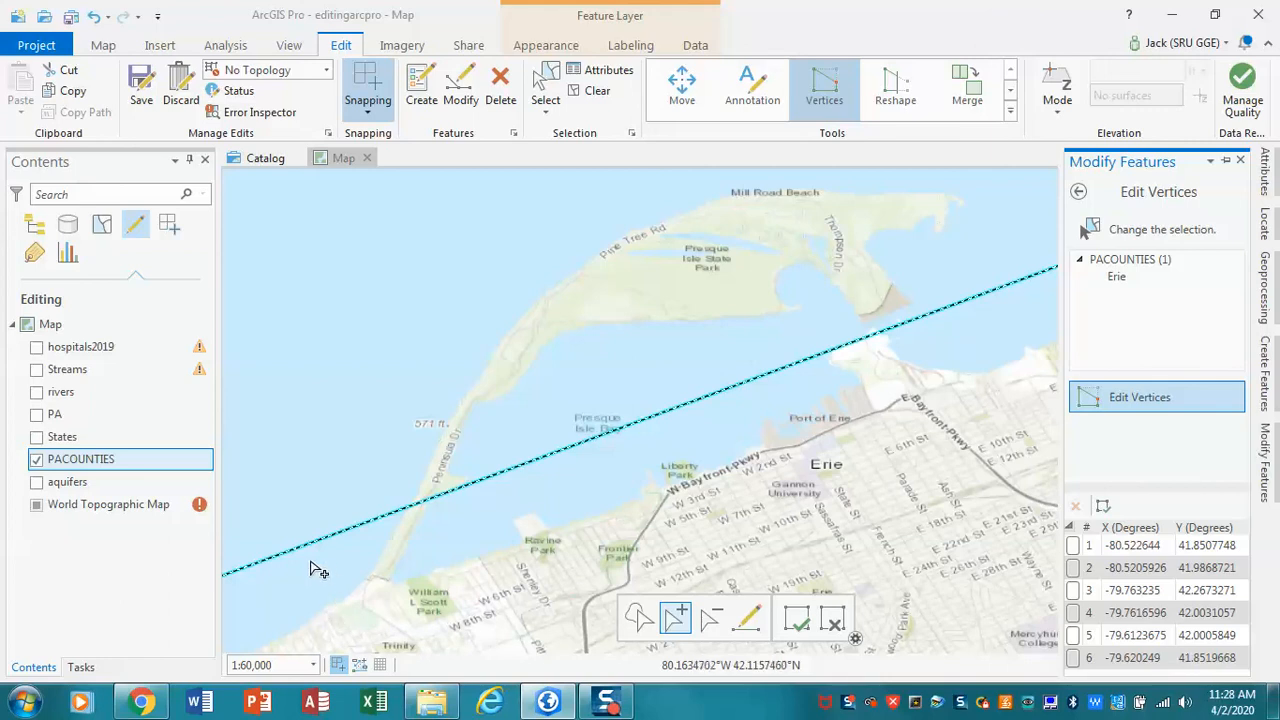
mouse_move(318, 555)
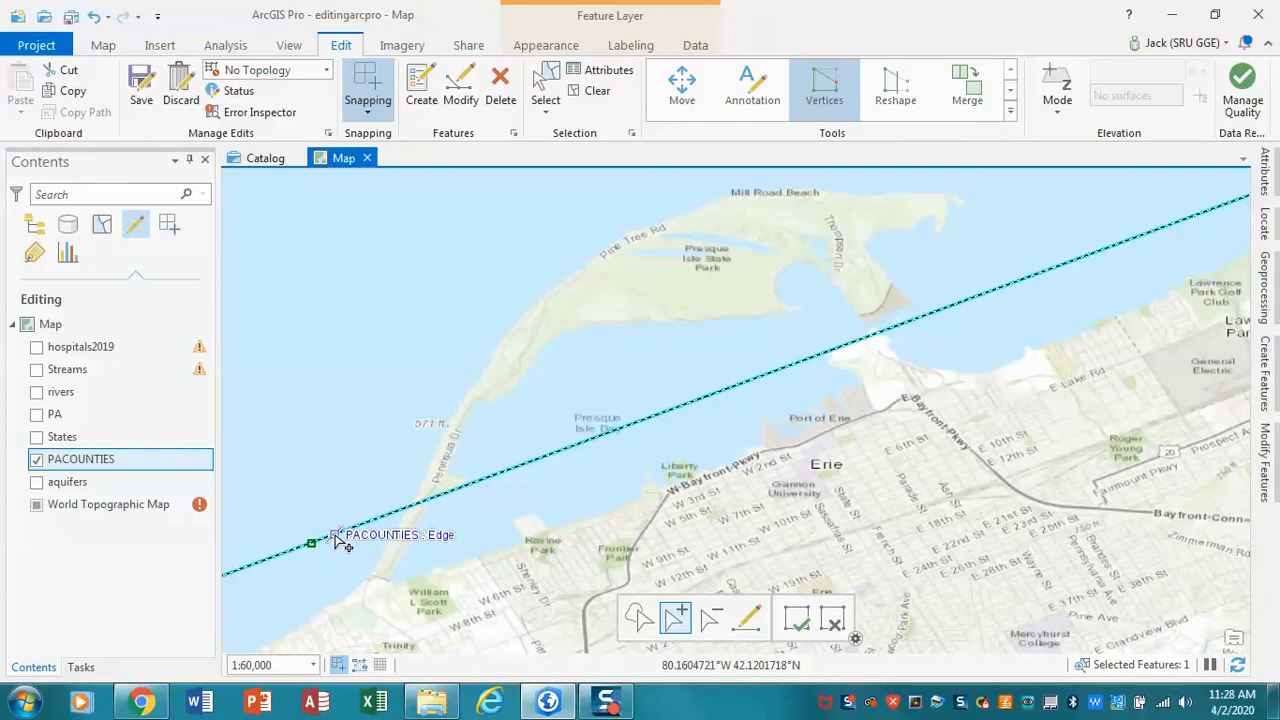
mouse_move(395, 523)
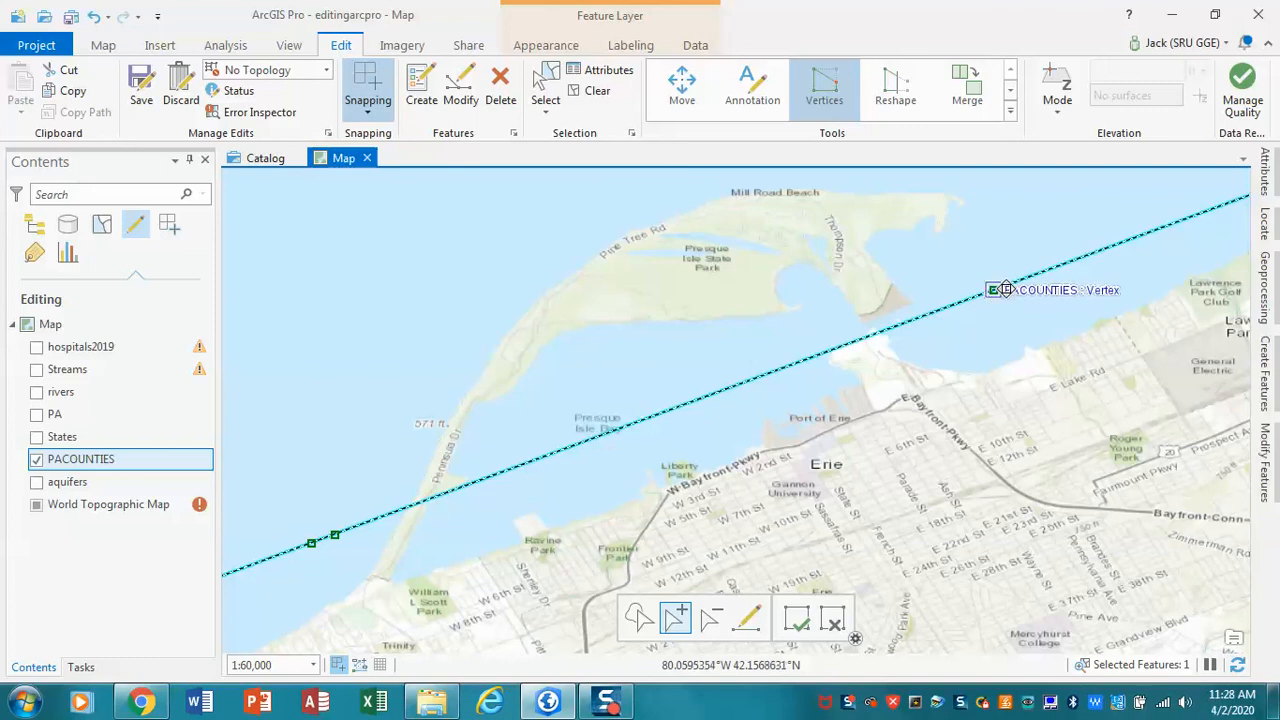
mouse_move(1012, 283)
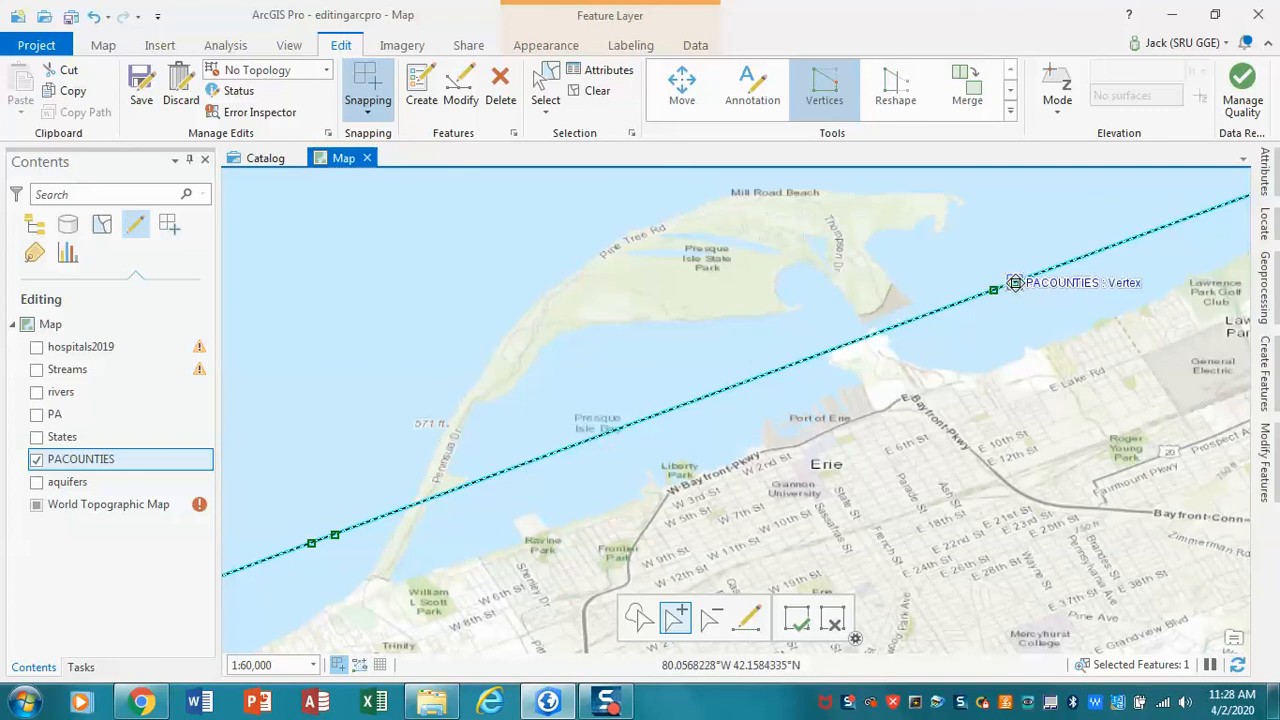
mouse_move(343, 563)
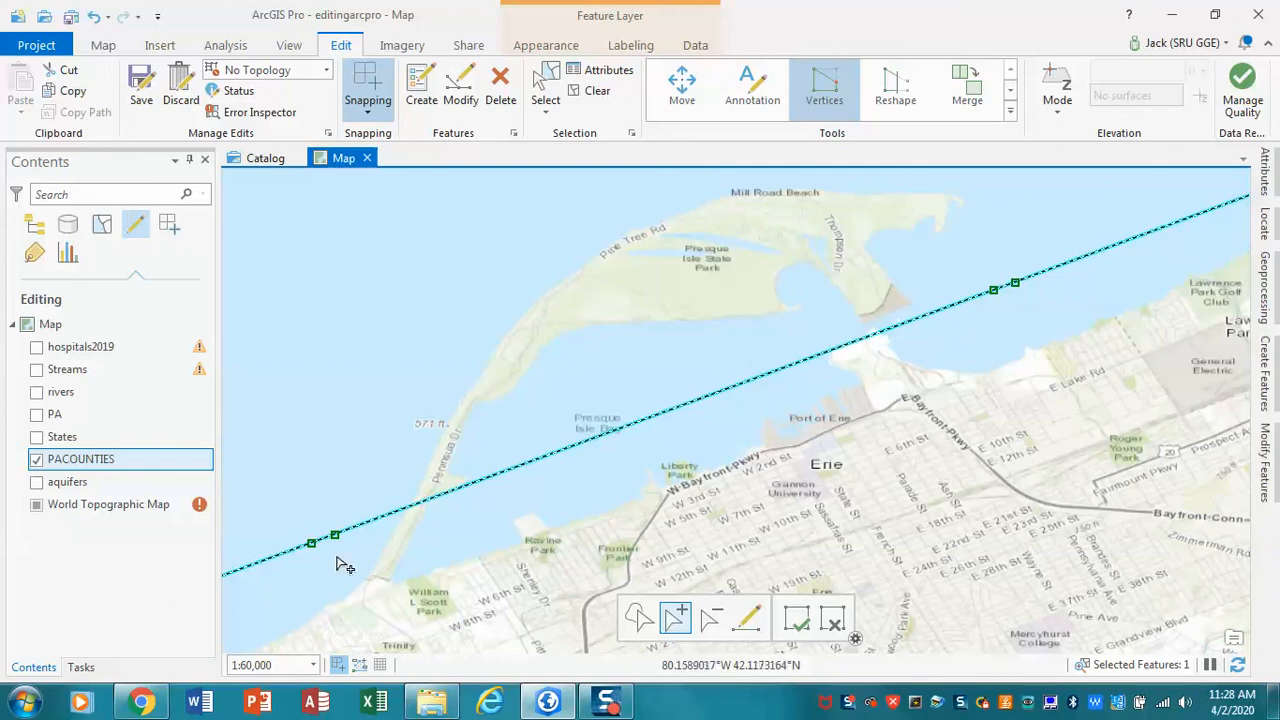
mouse_move(585, 635)
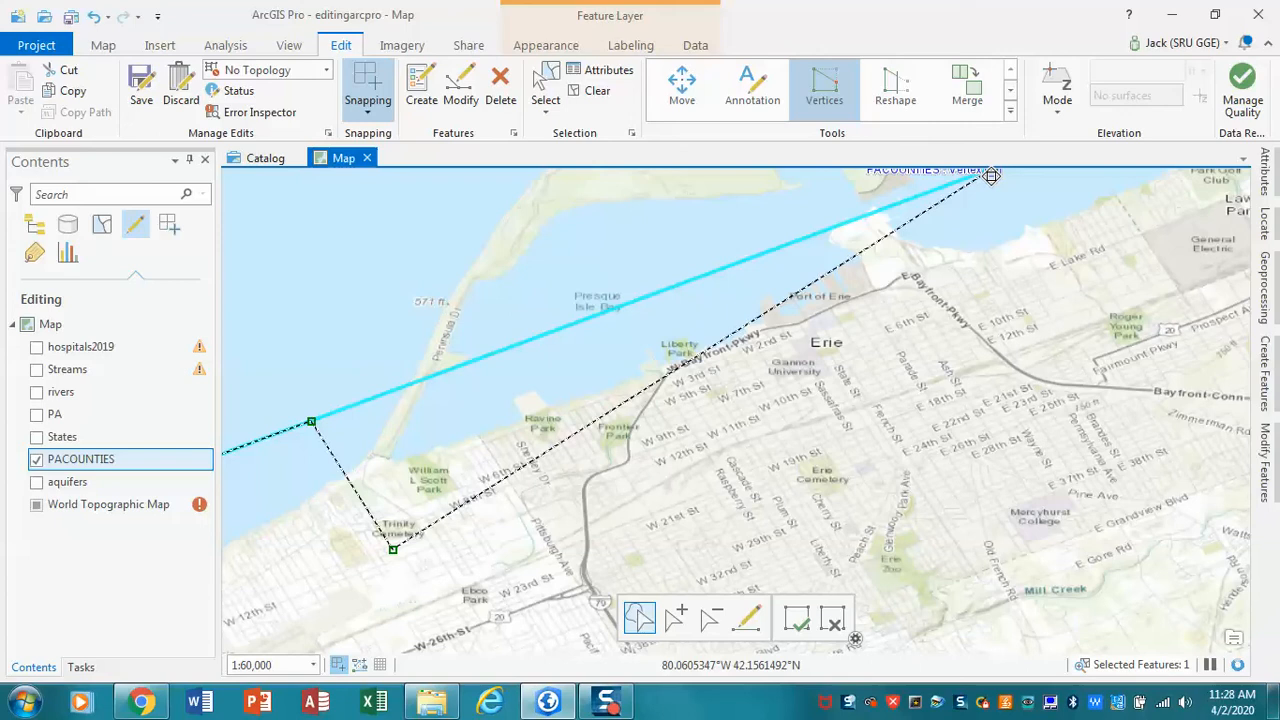
Step: Drag the Erie shoreline vertex inland near E Lake Rd, adjust it, and finish
left_click_drag(992, 176, 1102, 305)
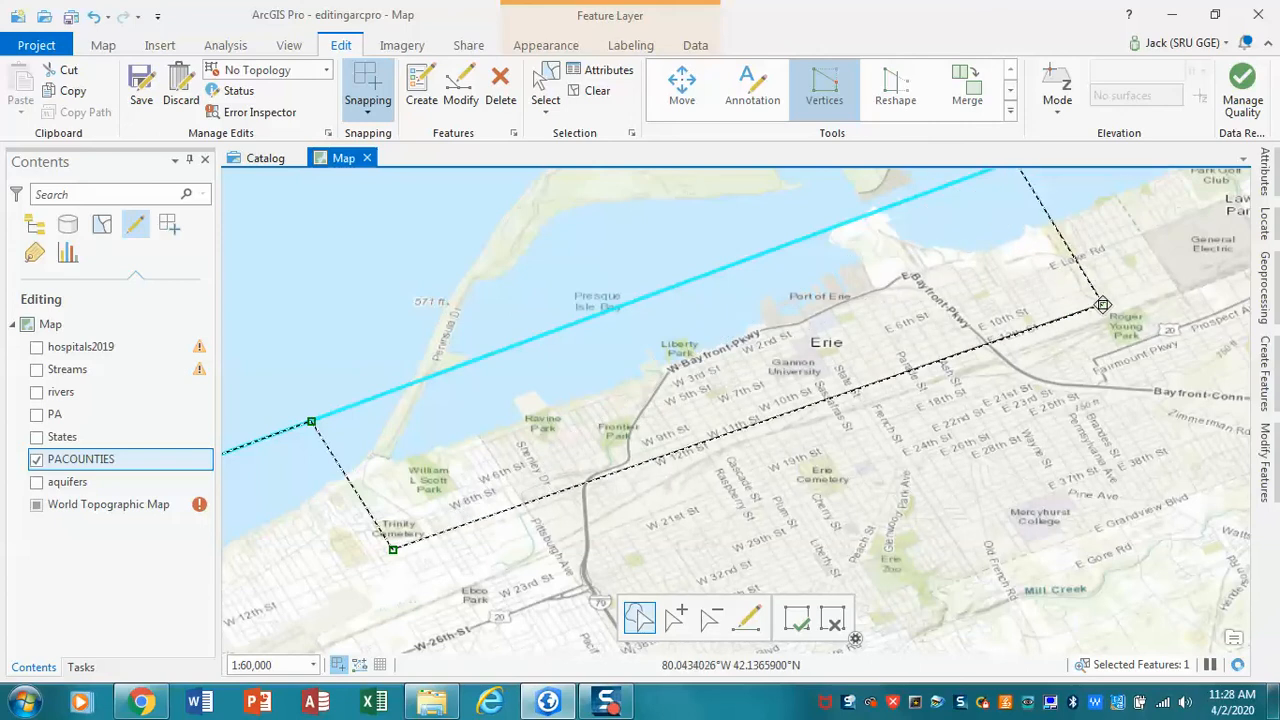
left_click_drag(1103, 305, 1084, 291)
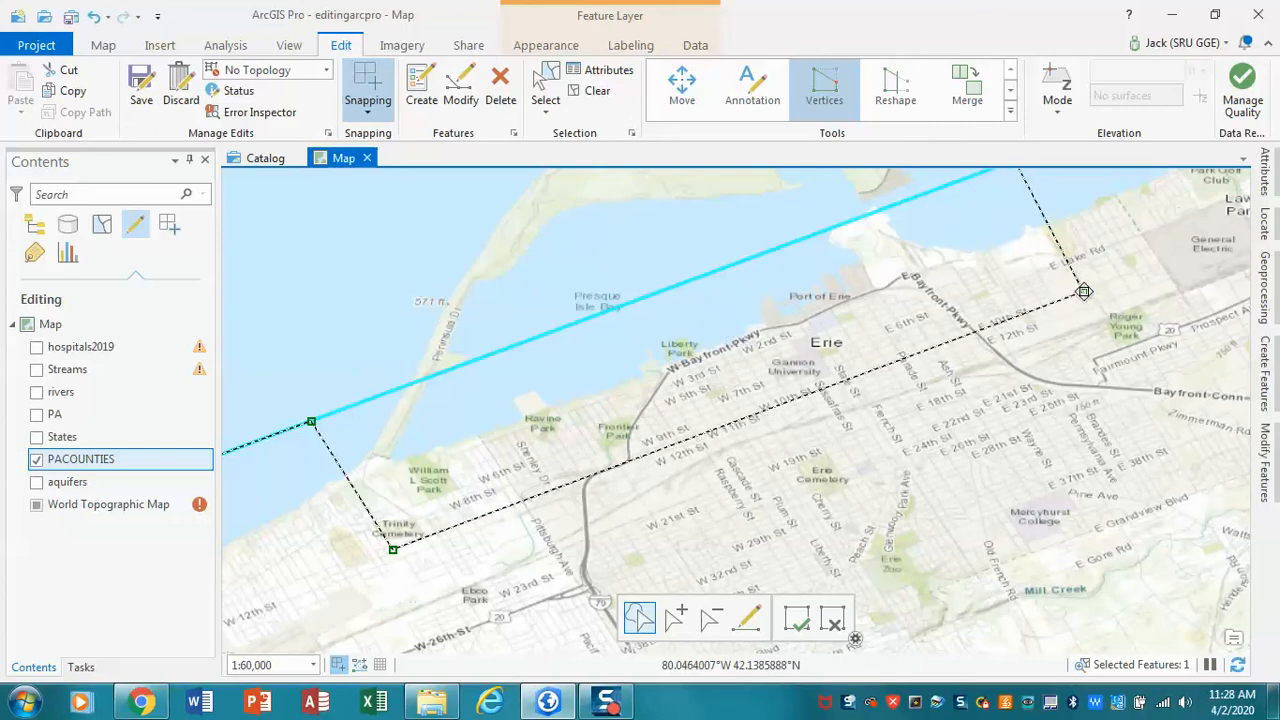
left_click(795, 618)
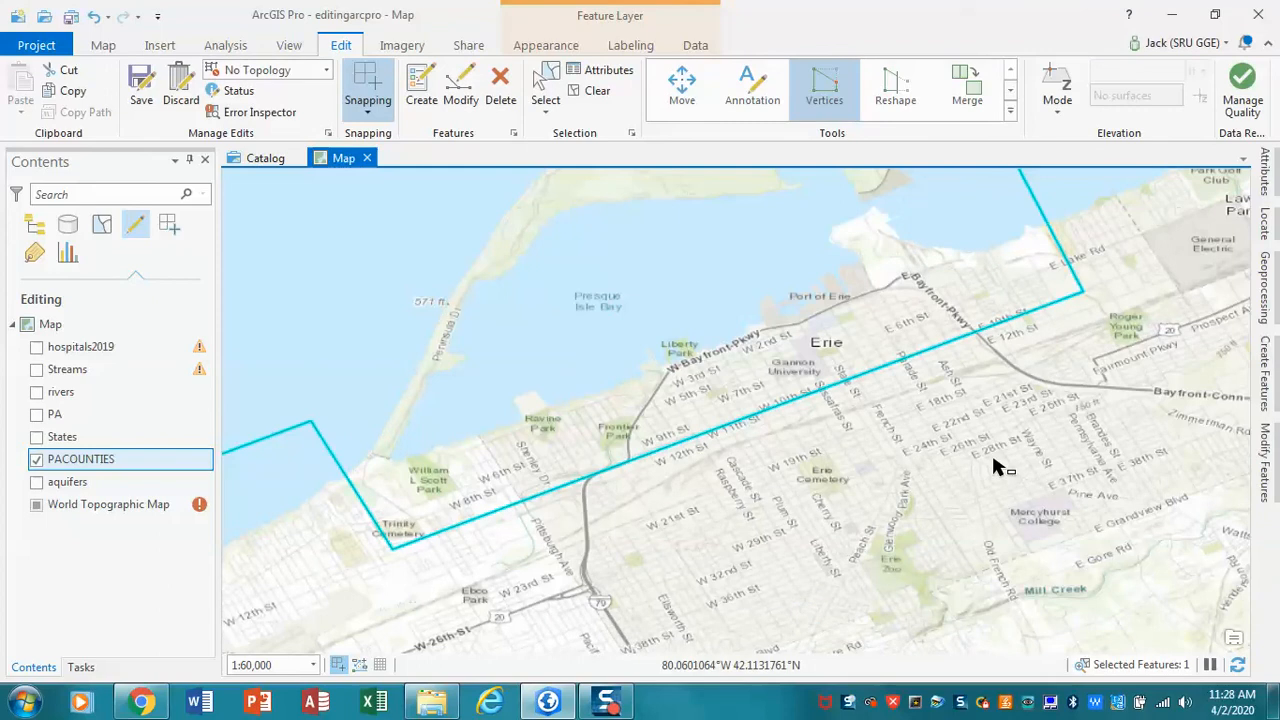
mouse_move(232, 190)
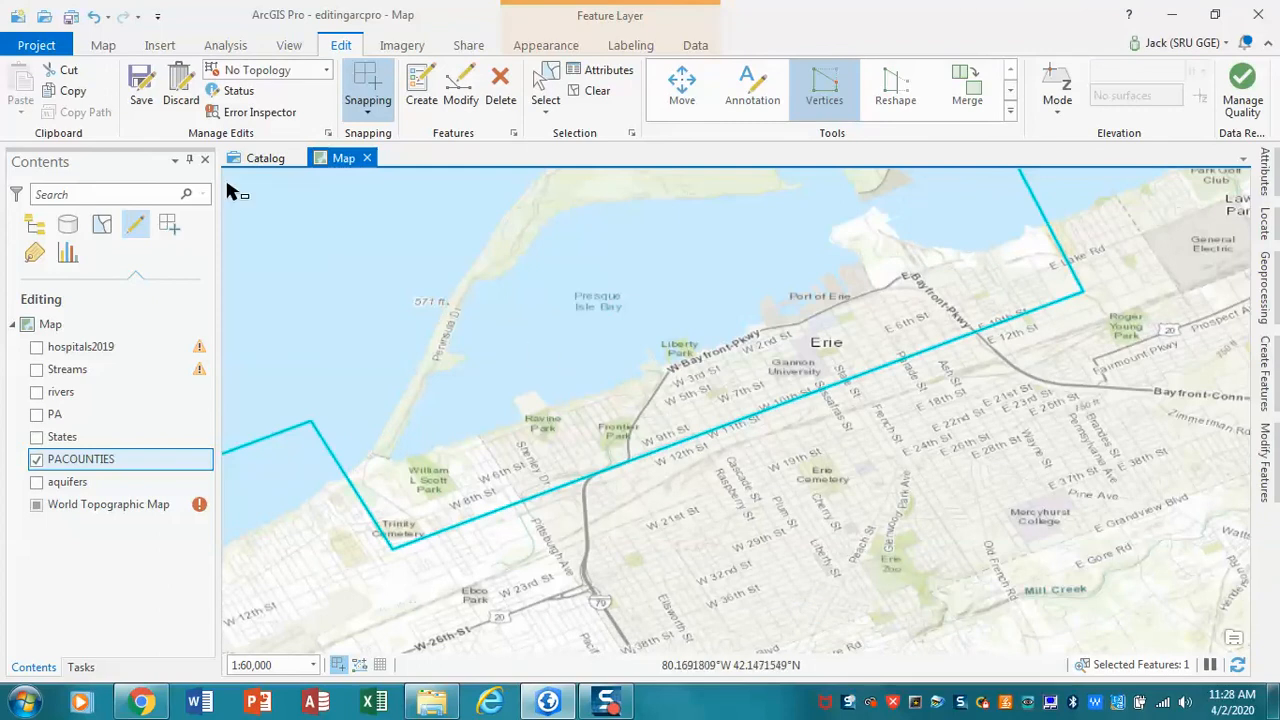
Step: Save the reshaped boundary edits and confirm Yes in Save Edits
left_click(140, 88)
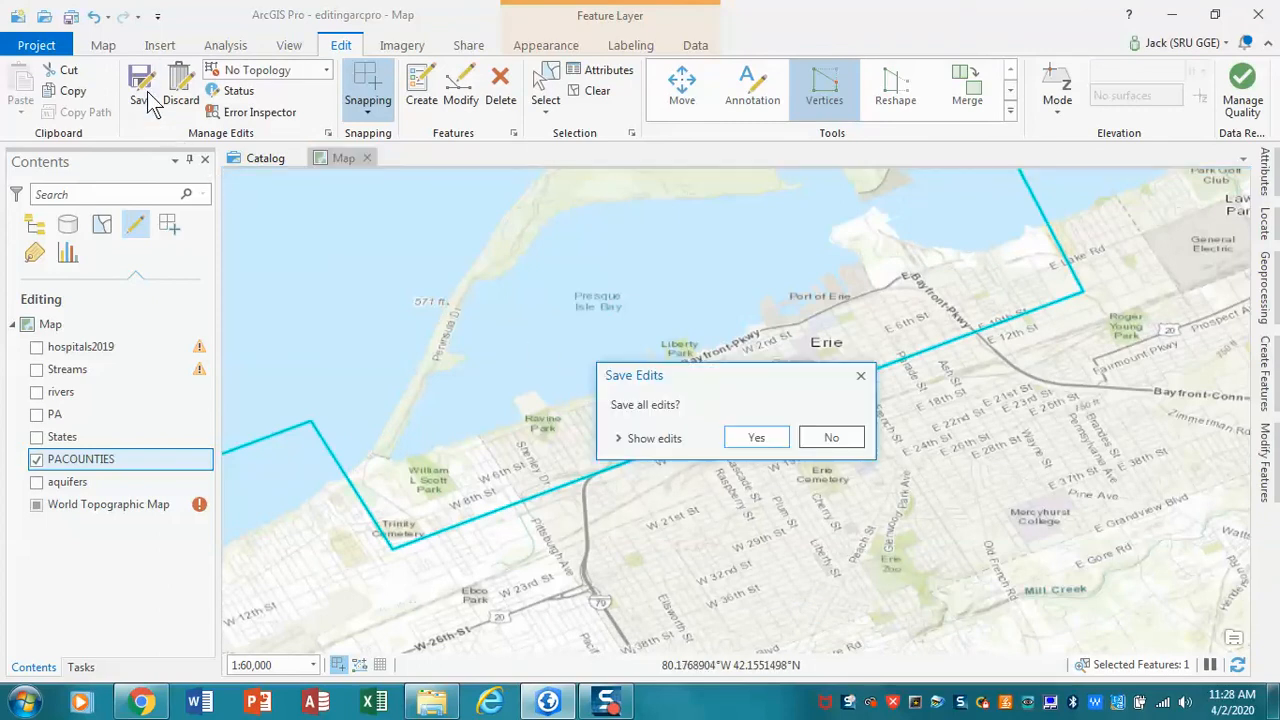
mouse_move(756, 438)
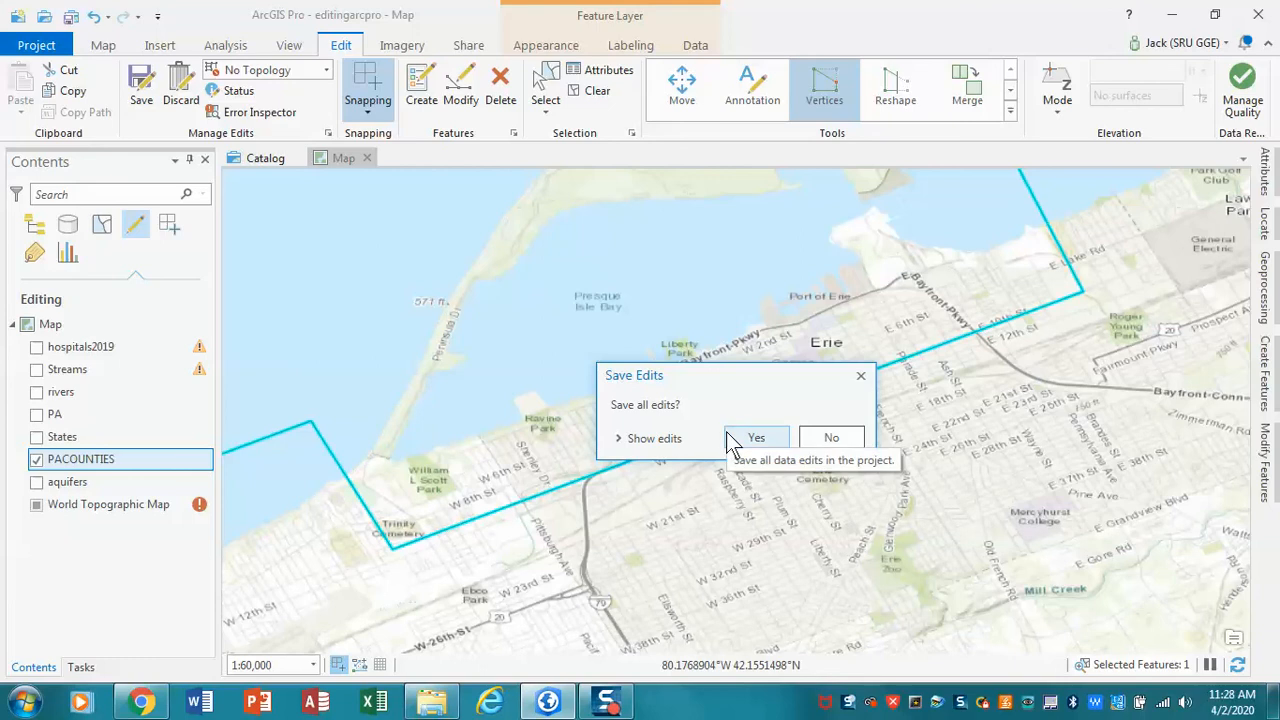
left_click(756, 438)
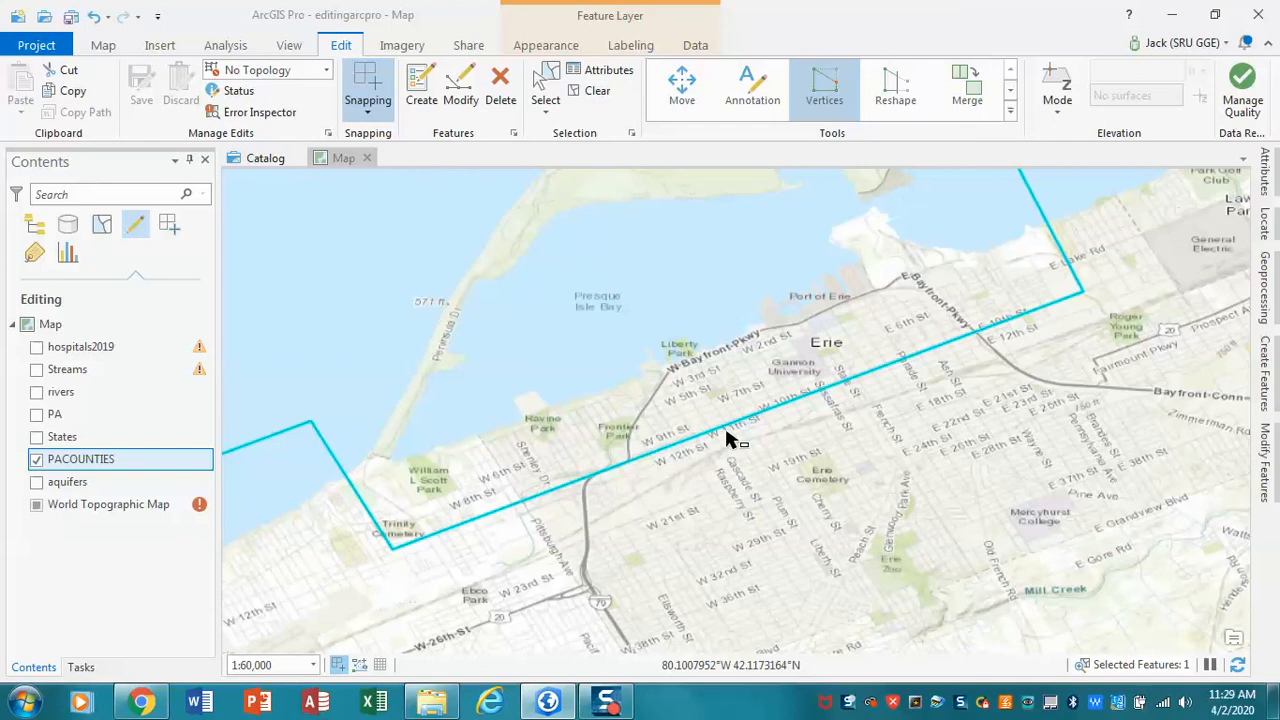
mouse_move(390, 458)
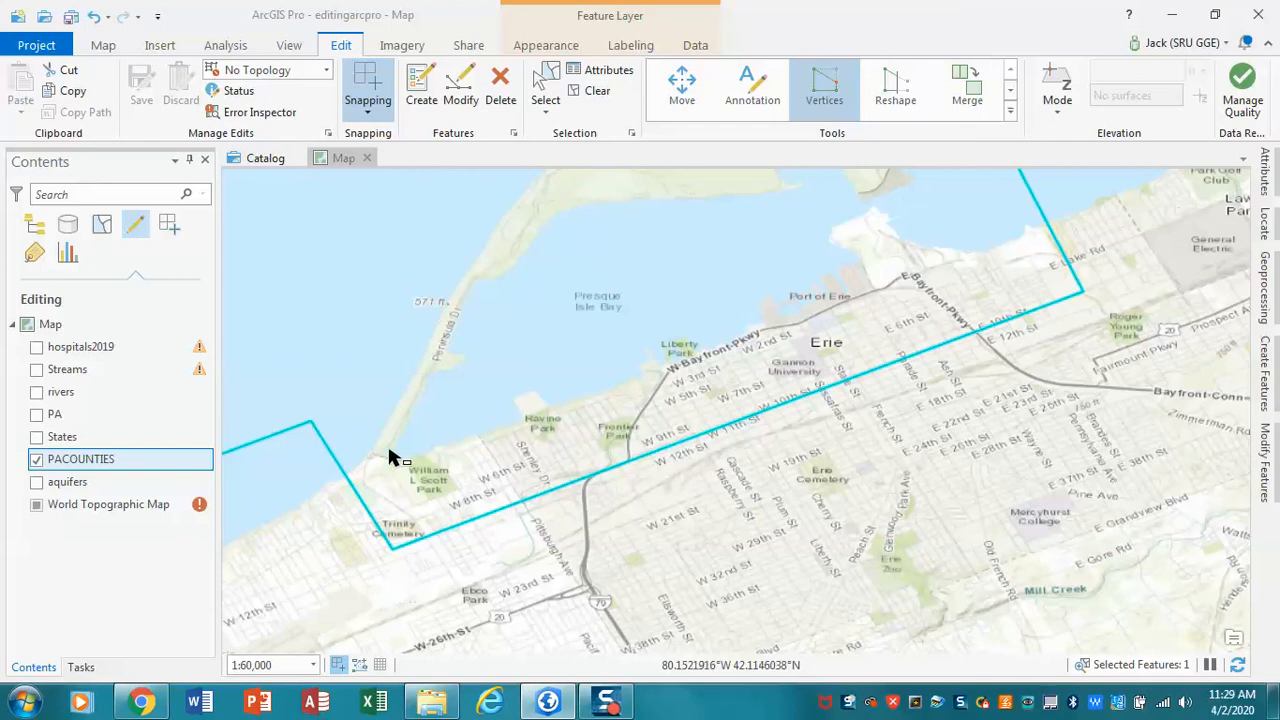
mouse_move(995, 253)
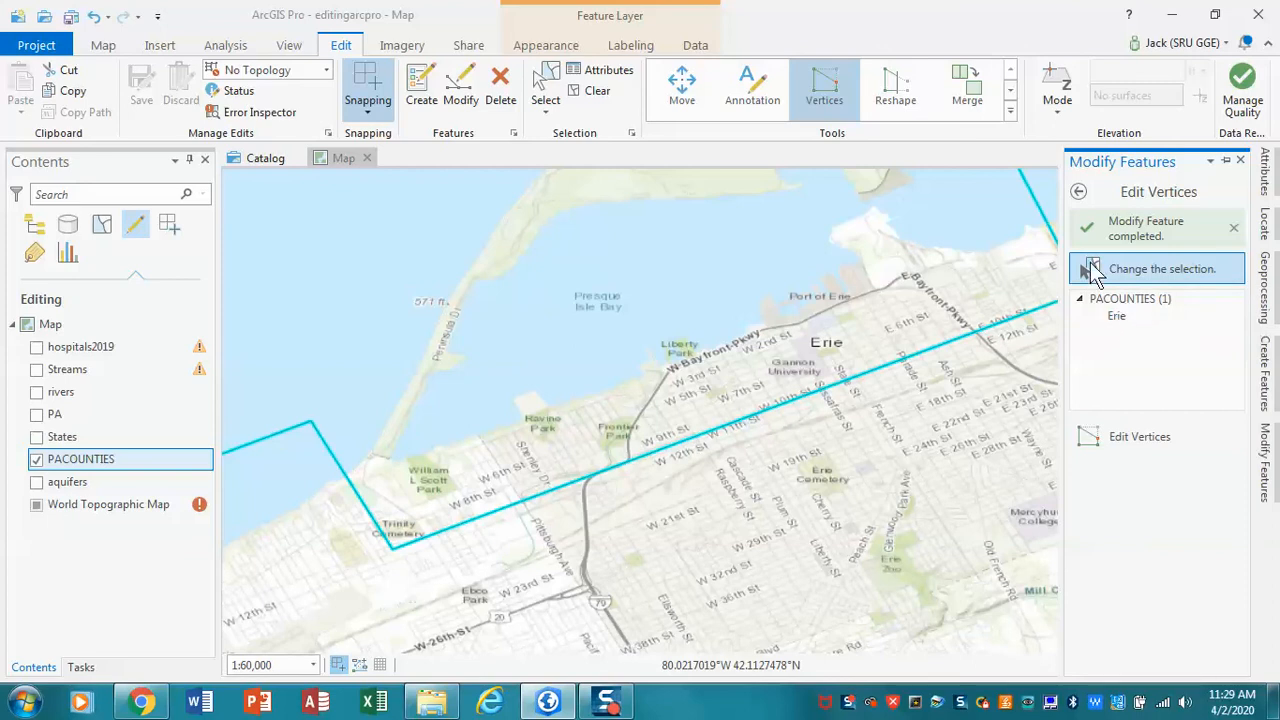
mouse_move(967, 88)
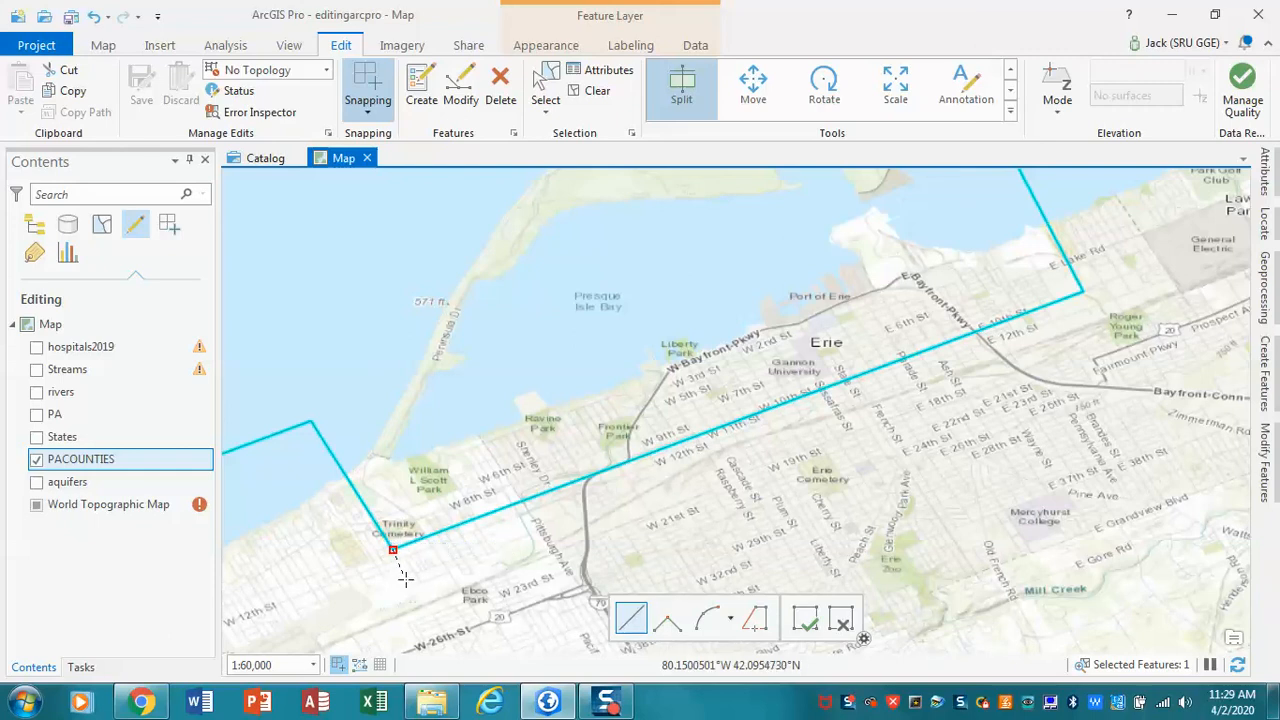
mouse_move(418, 600)
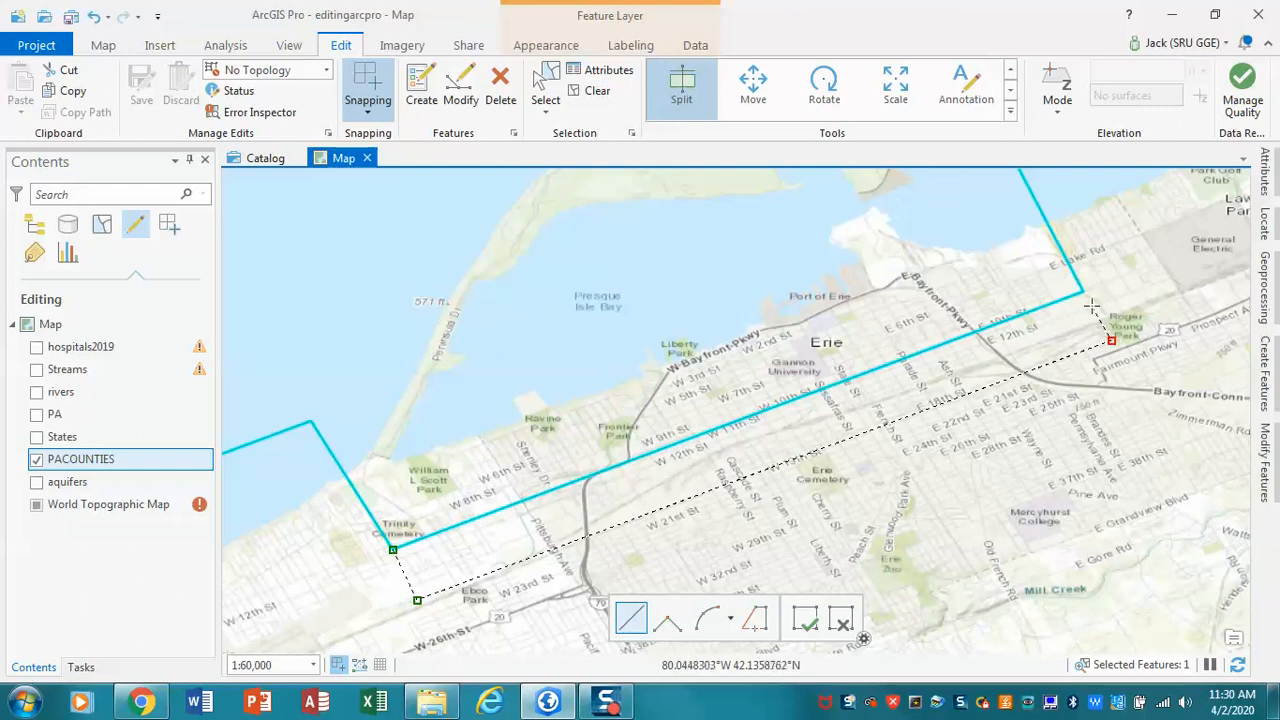
mouse_move(1083, 293)
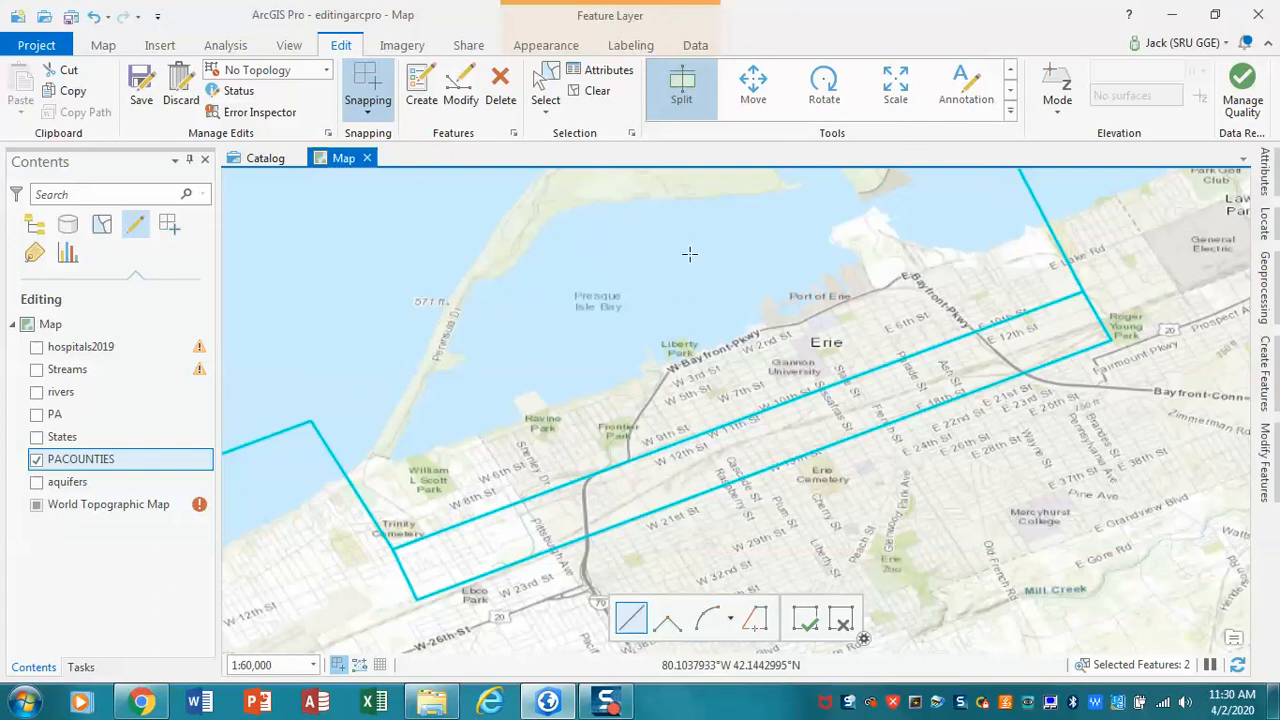
mouse_move(515, 168)
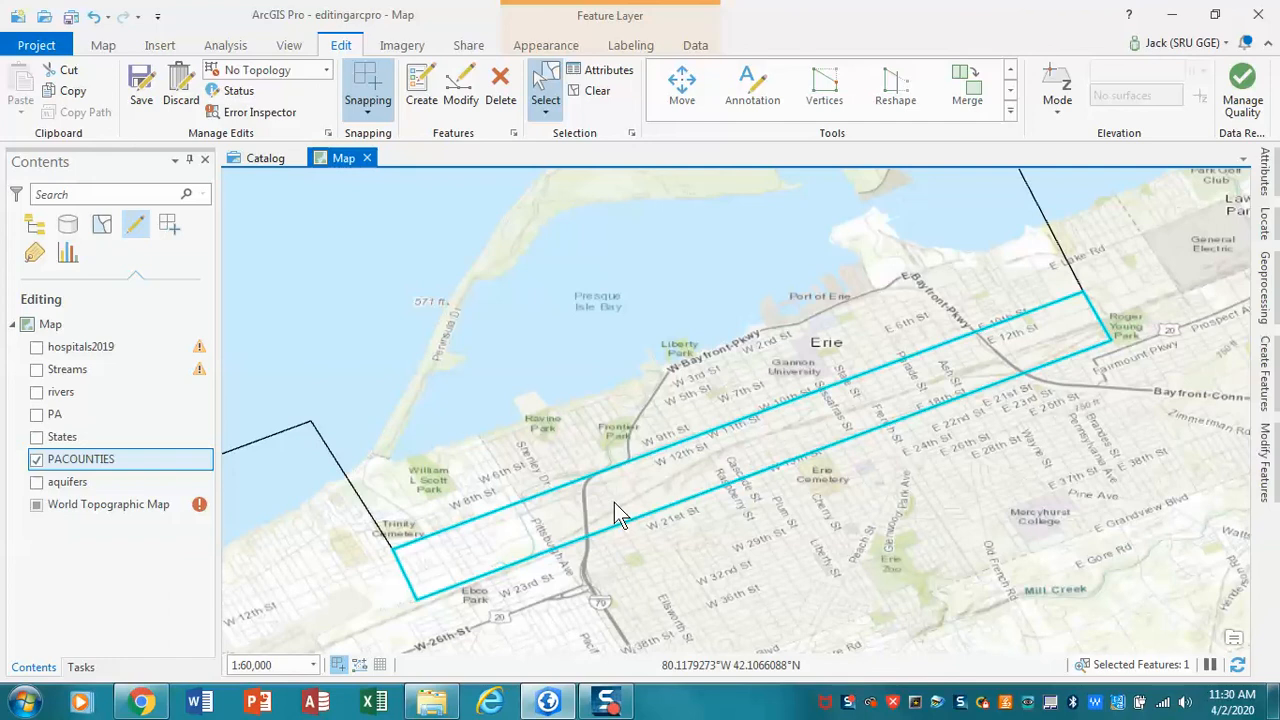
mouse_move(495, 240)
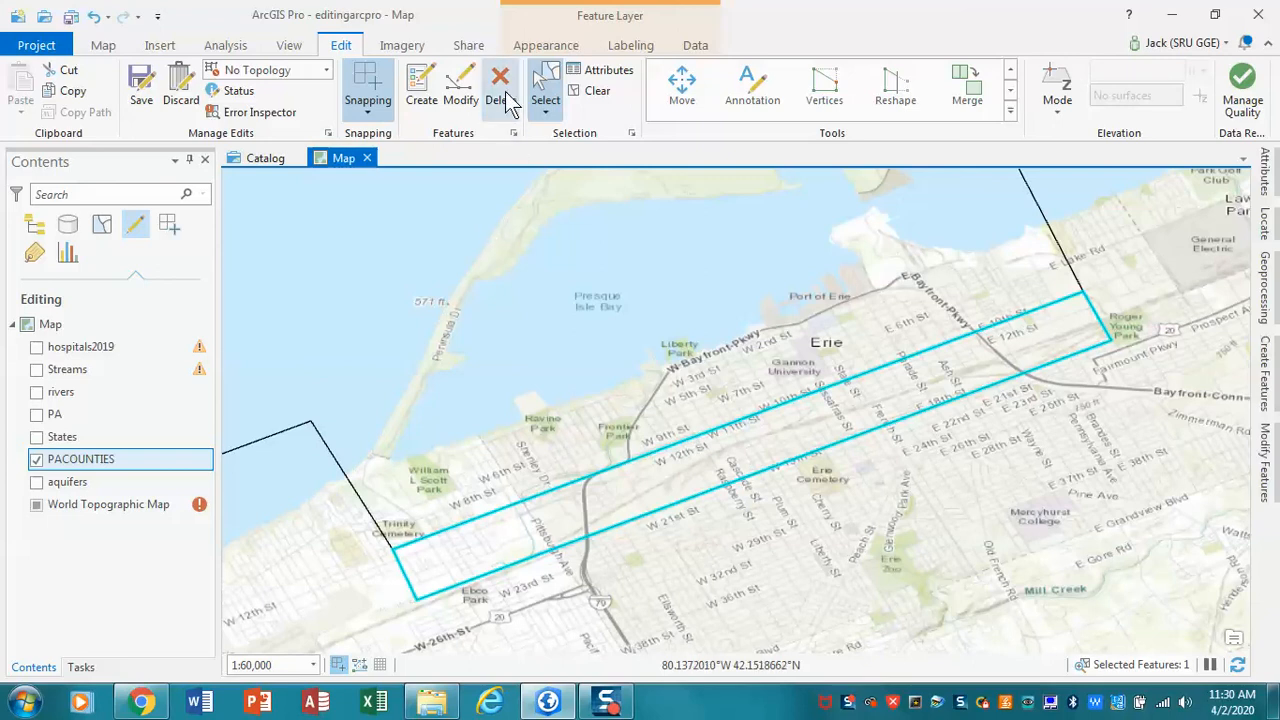
Step: Delete the selected narrow downtown strip polygon
left_click(500, 85)
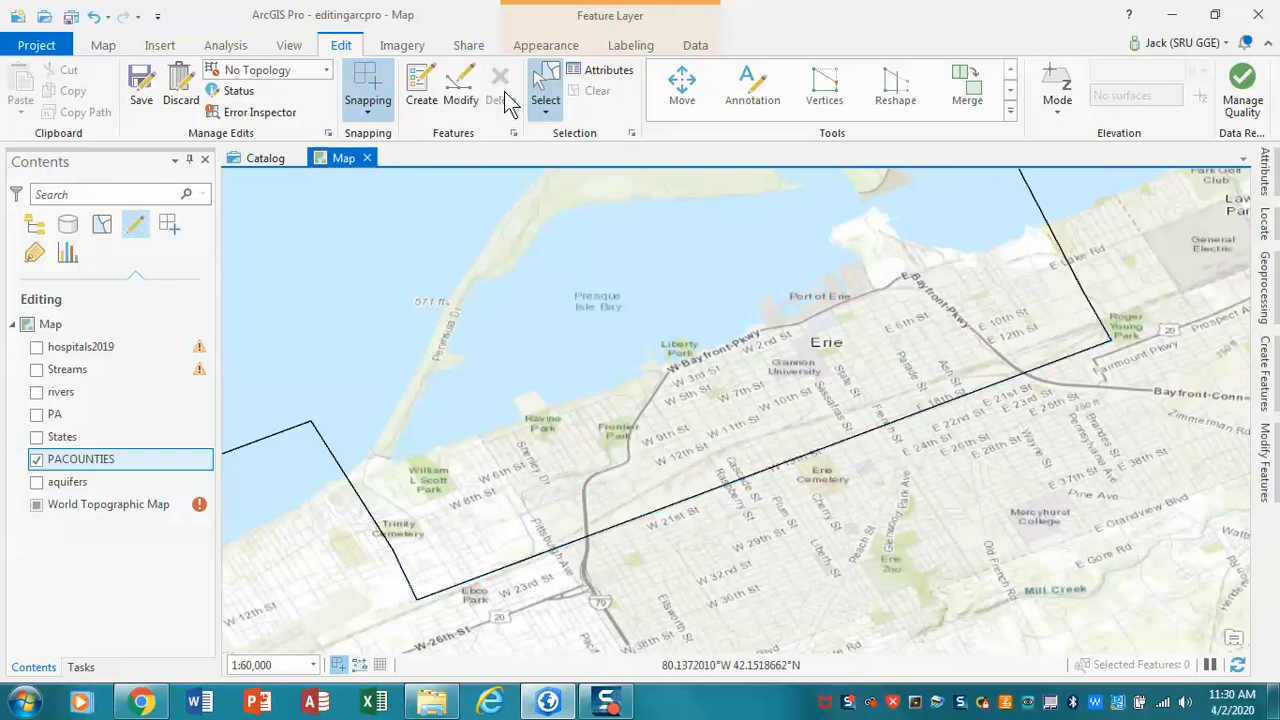